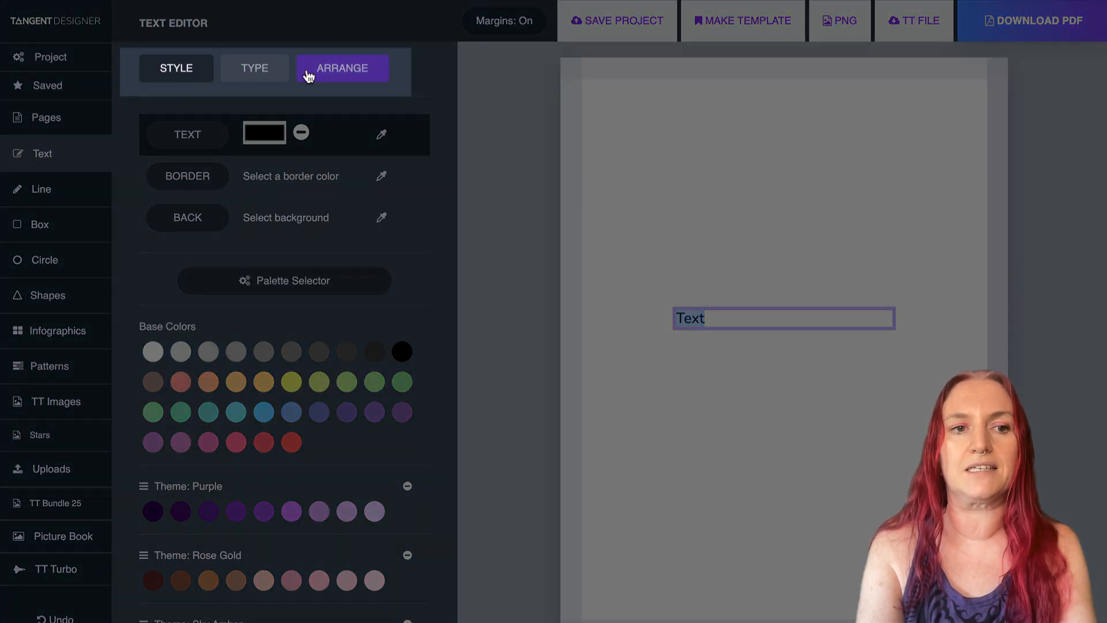
Step: Show the Type tab's text and font settings for the selected text box
{"action": "left_click", "coordinate": [254, 68]}
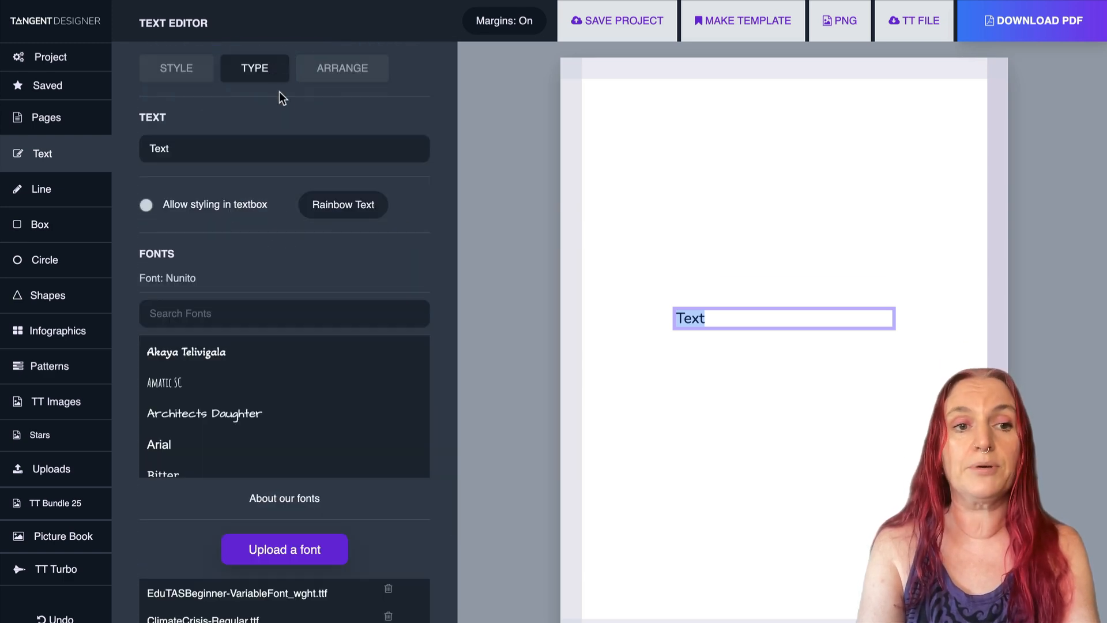
{"action": "scroll", "scroll_direction": "down", "scroll_amount": 3}
{"action": "type", "text": "yger tyger burning bright in the forests of the night."}
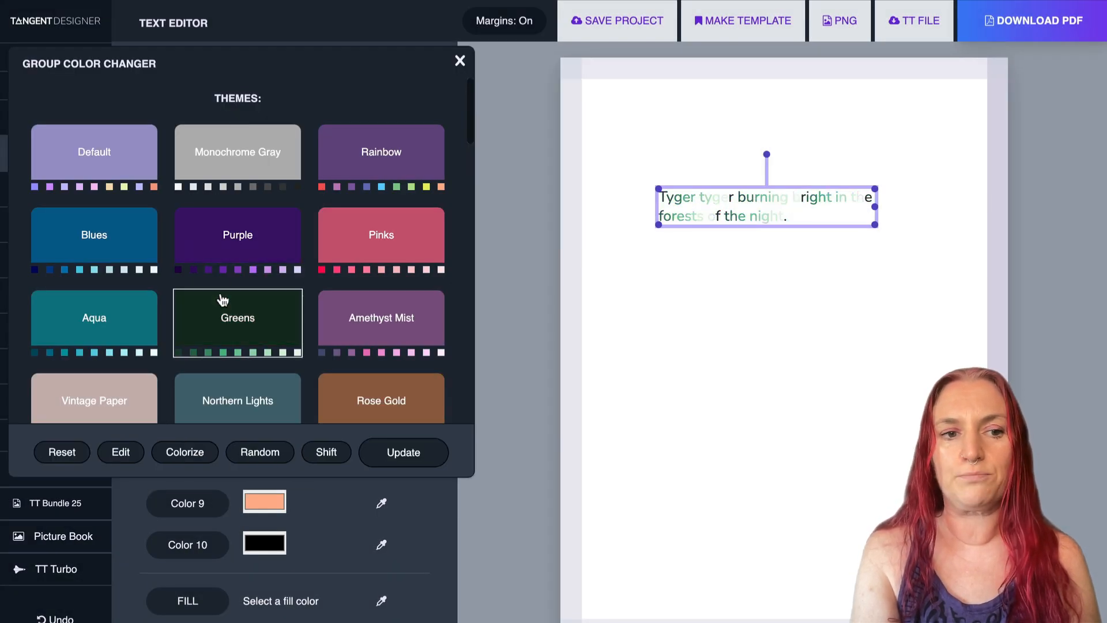
Step: Recolour the Tyger tyger letters with the Tech Noir colour theme
{"action": "scroll", "scroll_direction": "down", "scroll_amount": 3}
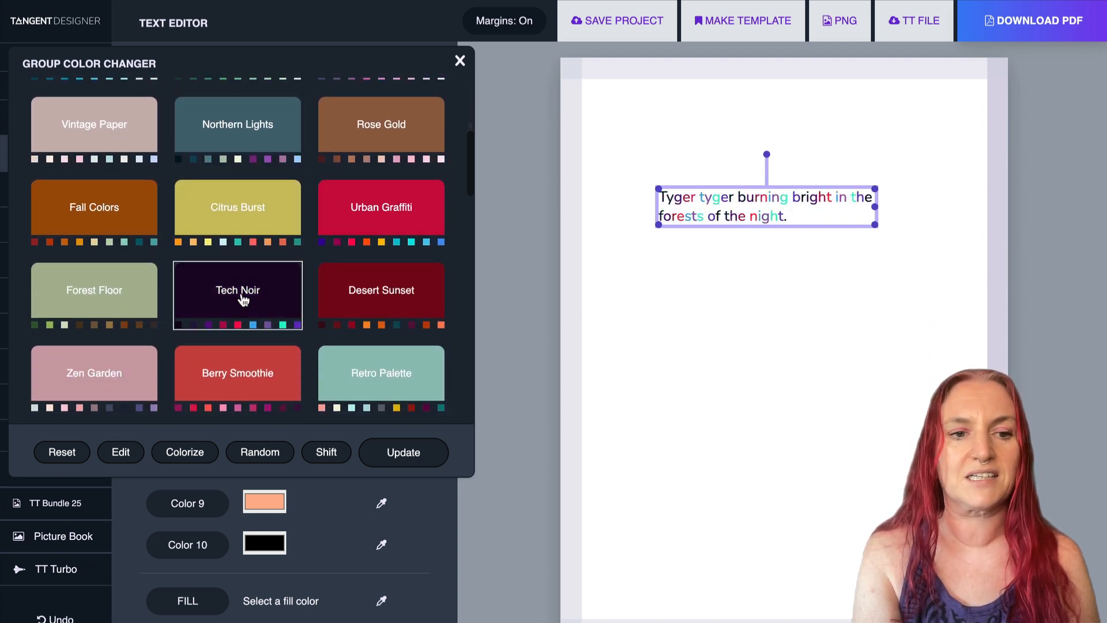
{"action": "left_click", "coordinate": [459, 60]}
{"action": "type", "text": "Twinkle twinkle litt"}
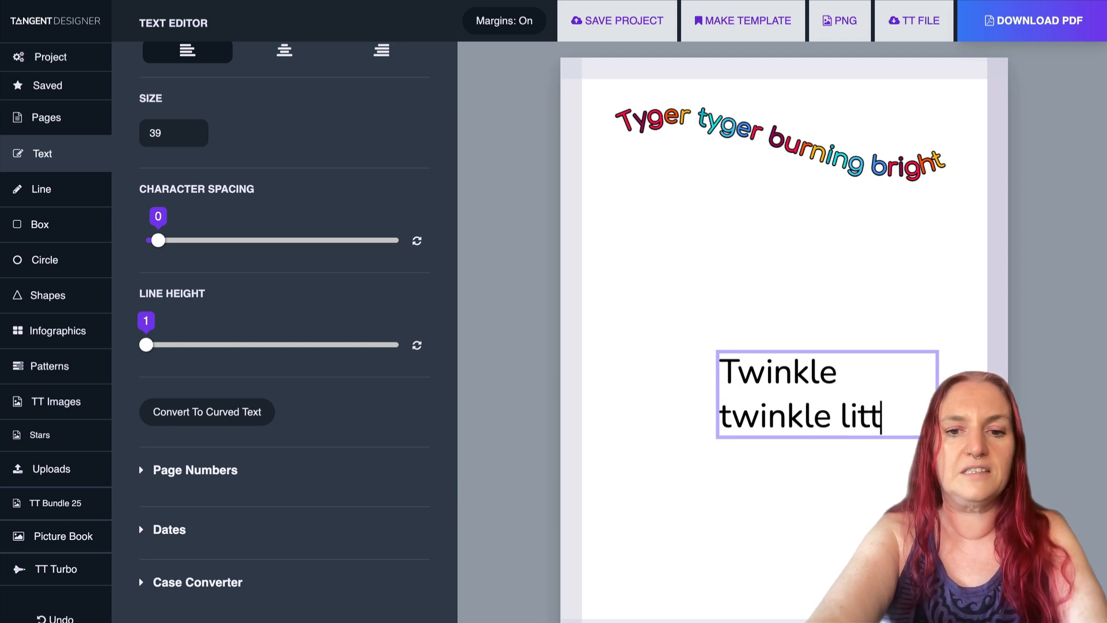
Step: Start a size-39 text box with 'Twinkle twinkle little star' below the heading
{"action": "left_click", "coordinate": [207, 411]}
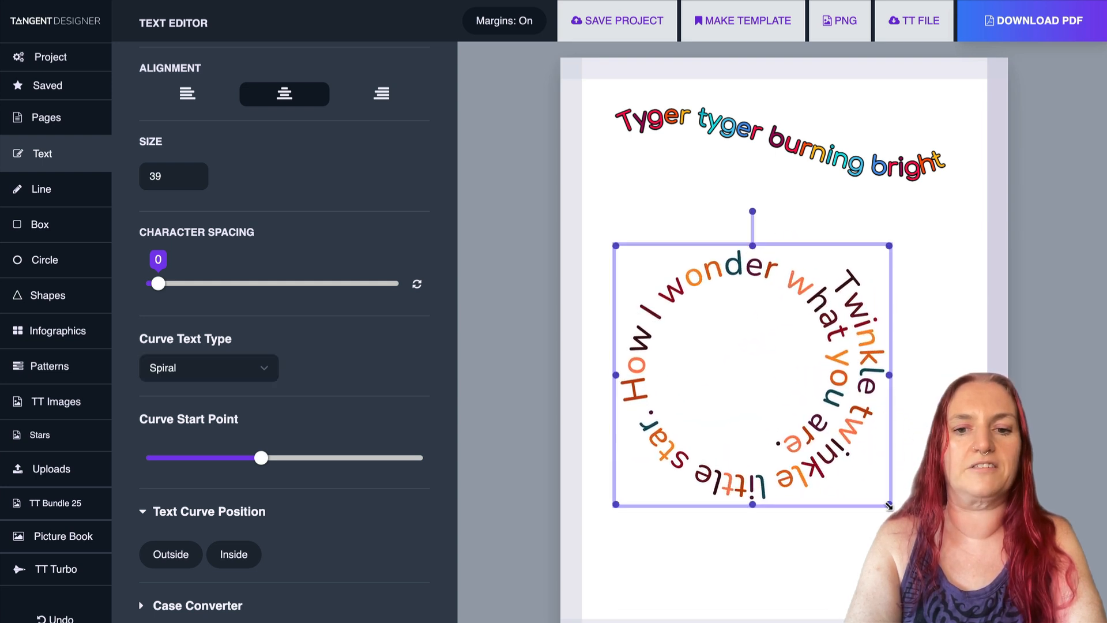
Step: Convert the Twinkle twinkle text to rainbow-coloured spiral curved text
{"action": "left_click", "coordinate": [45, 117]}
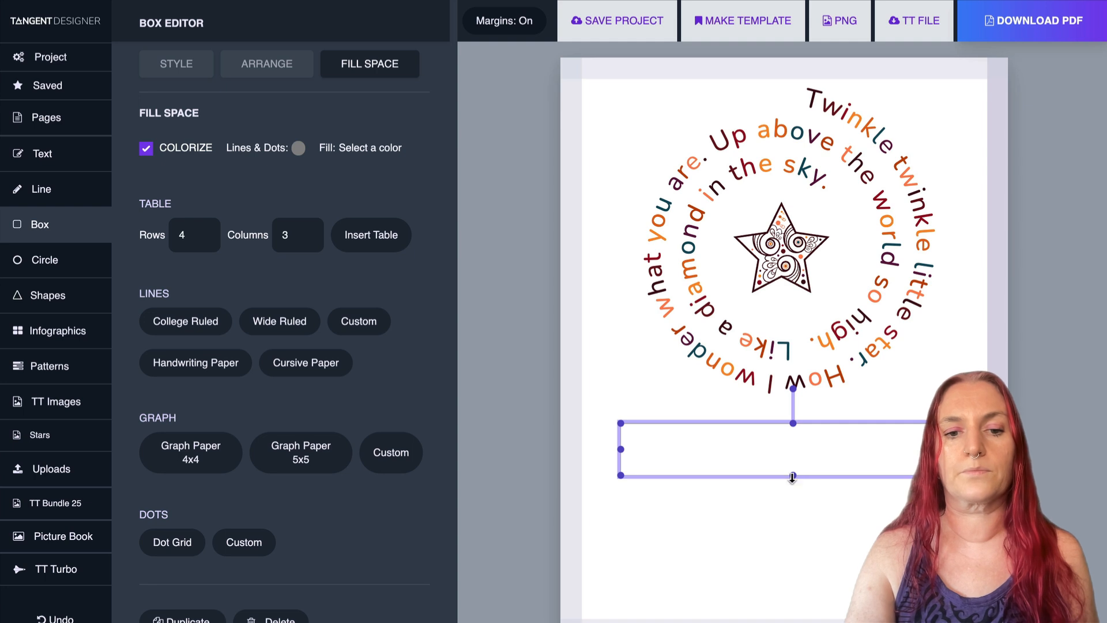
Step: Fill the box below the star spiral with colorized Handwriting Paper lines
{"action": "left_click", "coordinate": [280, 321]}
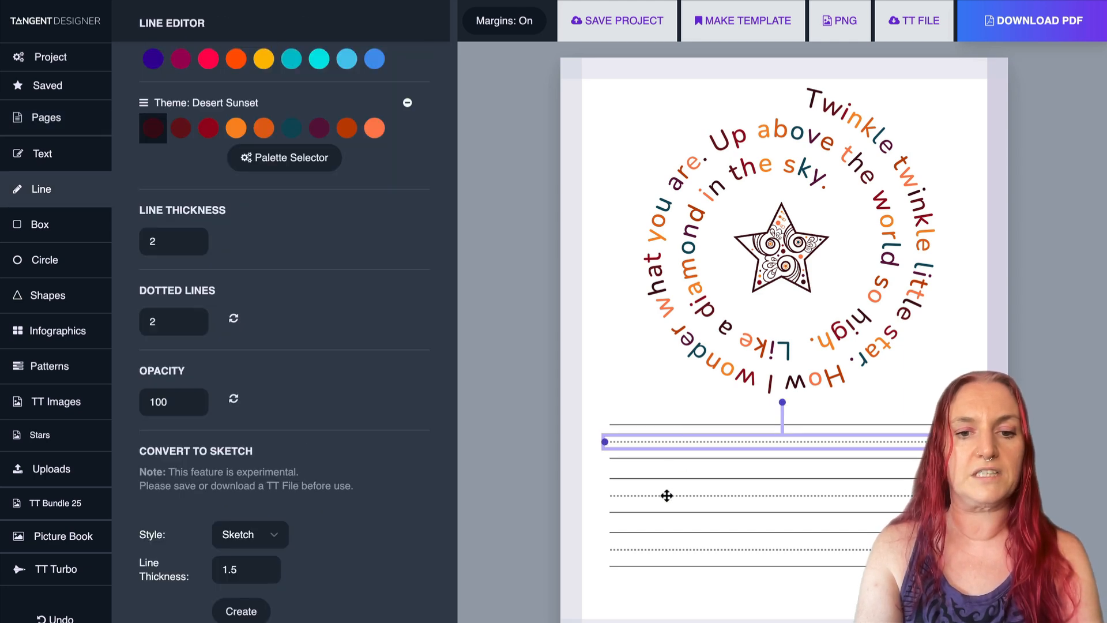
{"action": "left_click", "coordinate": [45, 117]}
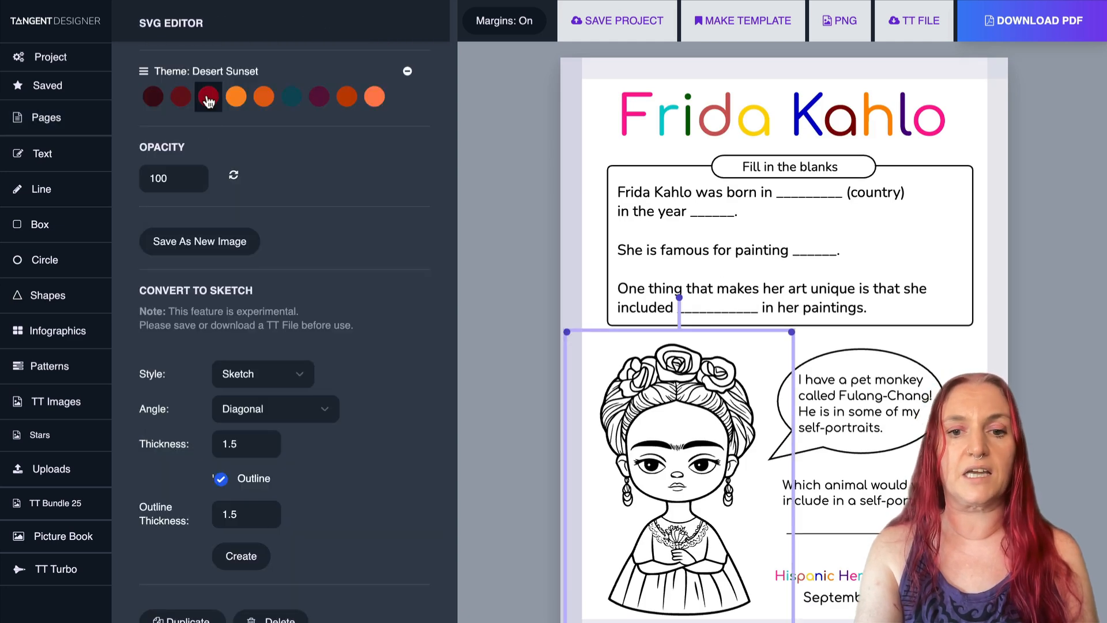
Step: Give the Frida Kahlo outline a dark red Desert Sunset colour and thickness 1
{"action": "left_click", "coordinate": [264, 96]}
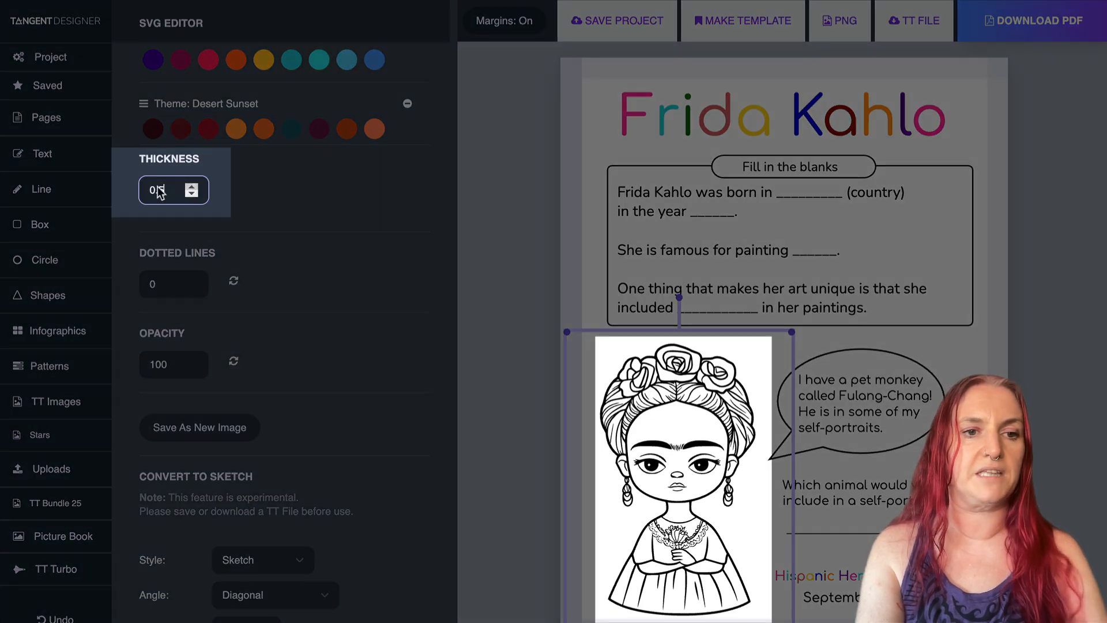
{"action": "left_click", "coordinate": [194, 184]}
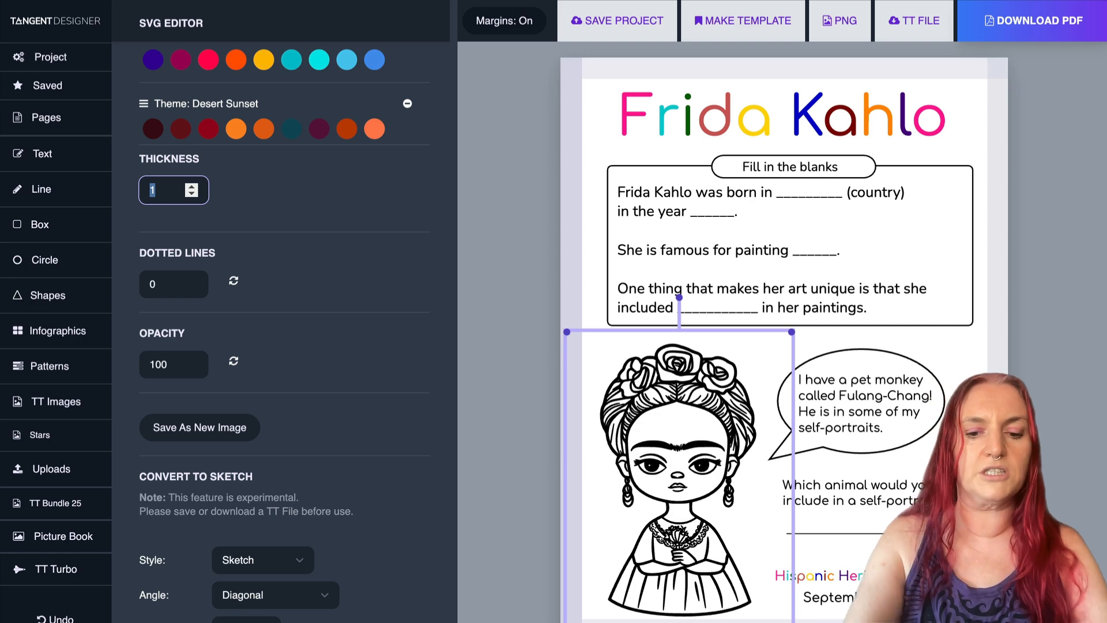
{"action": "left_click", "coordinate": [45, 117]}
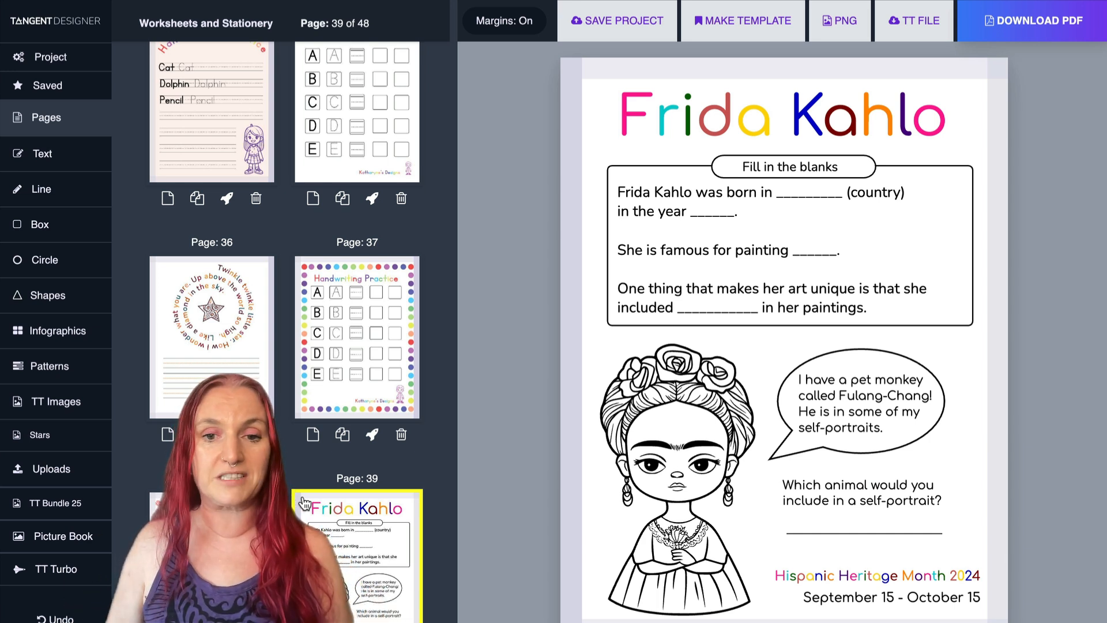